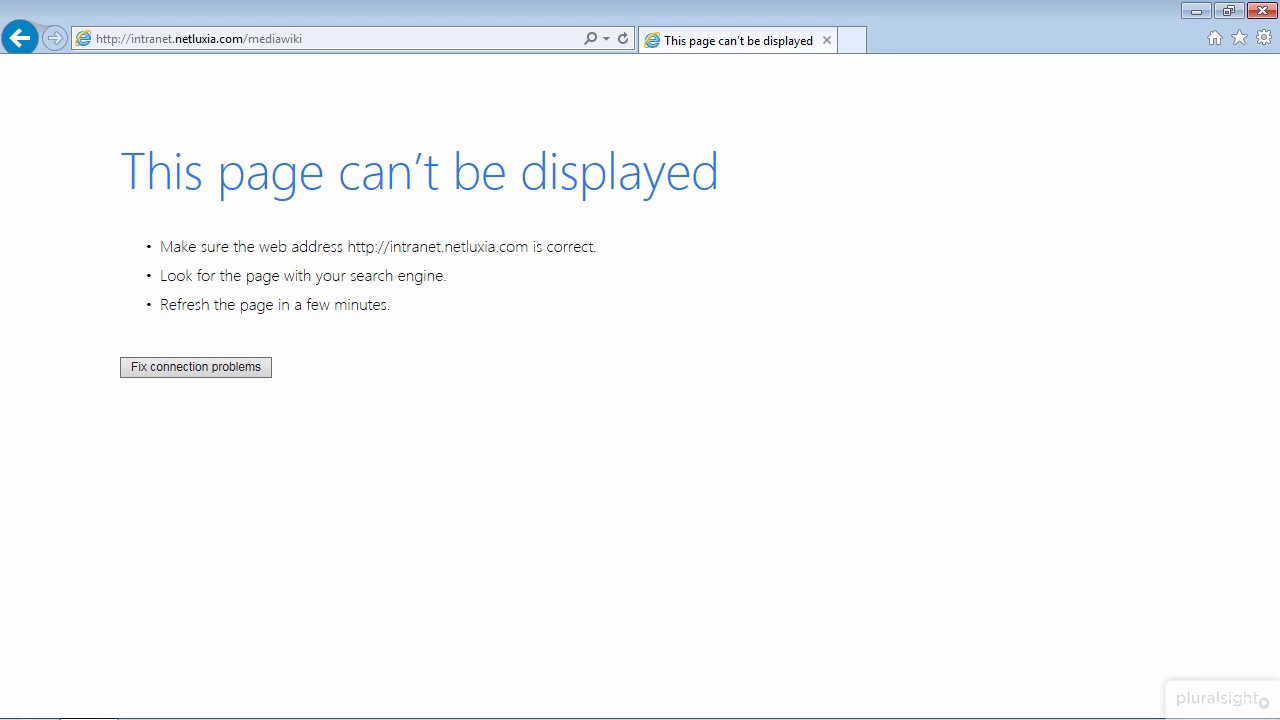
mouse_move(96, 680)
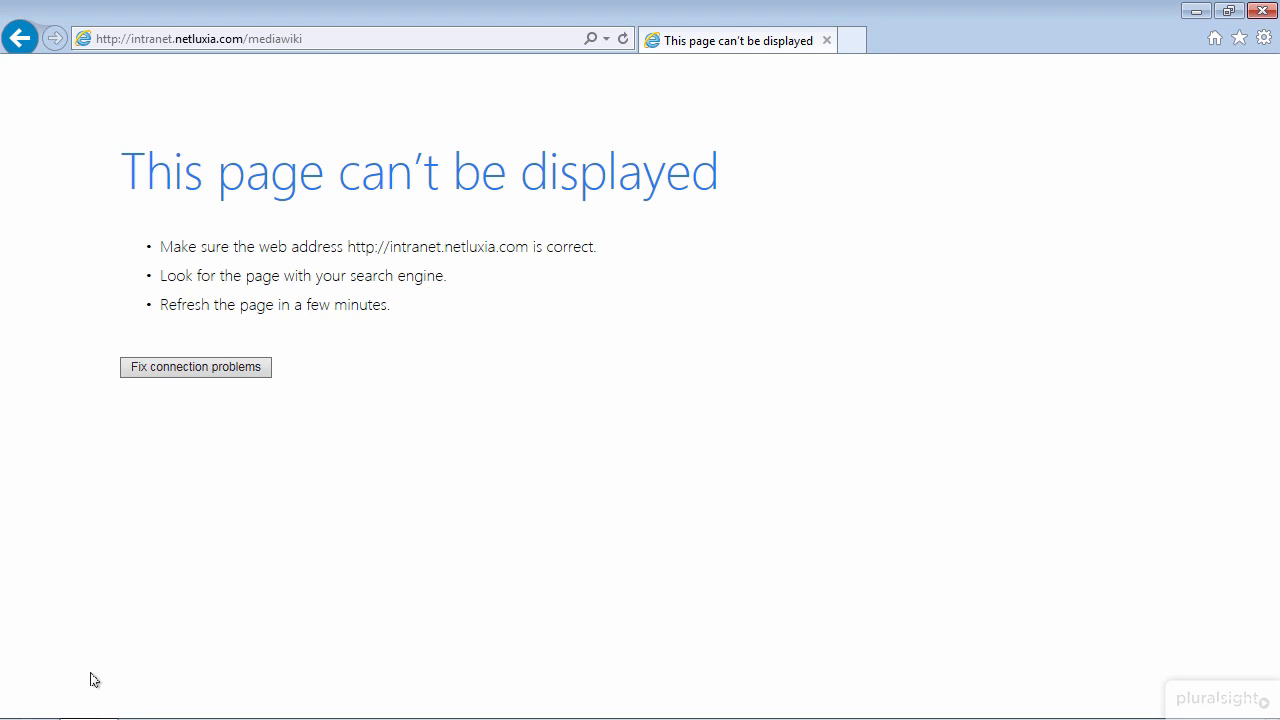
Launch Command Prompt from the Start menu search for cmd.
left_click(24, 698)
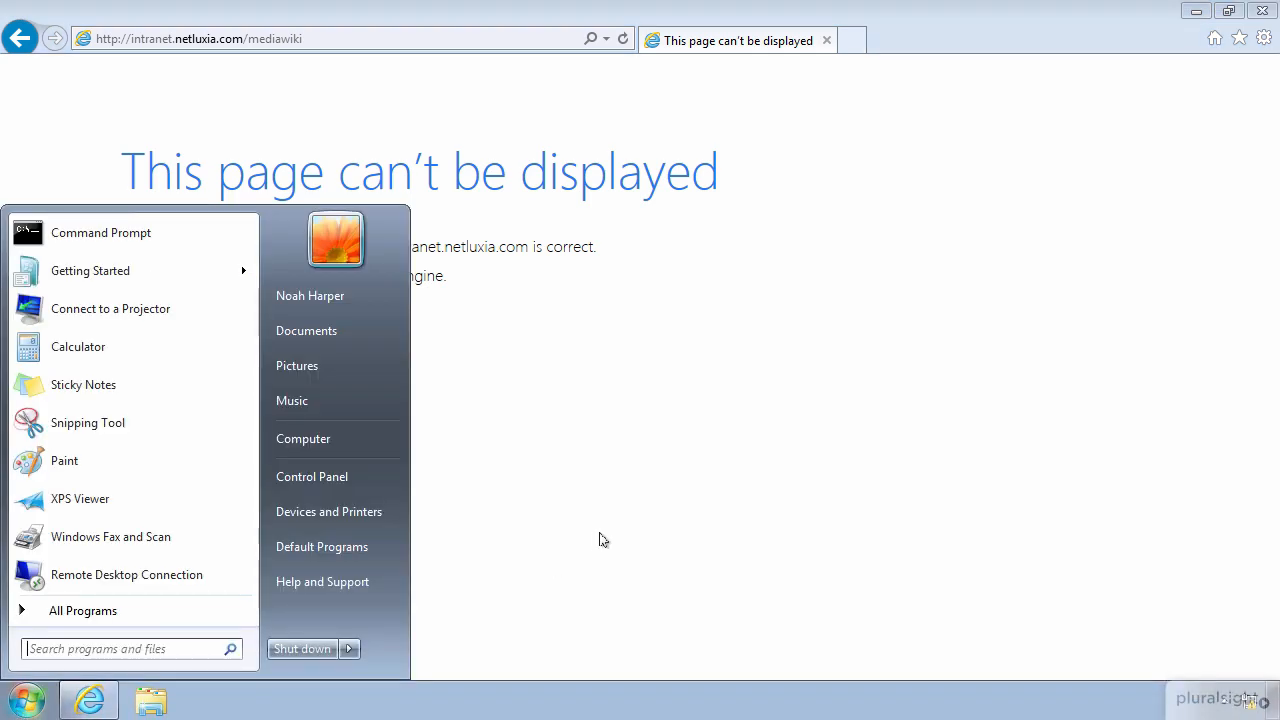
type("cmd")
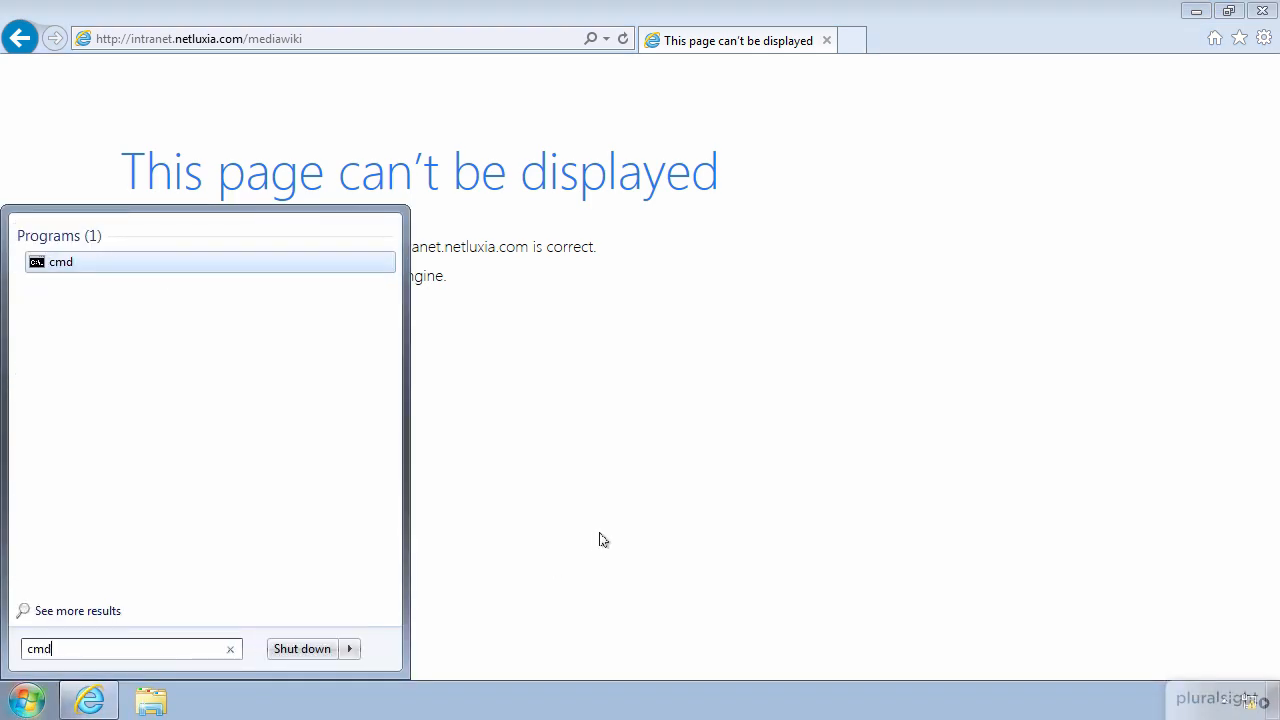
left_click(60, 260)
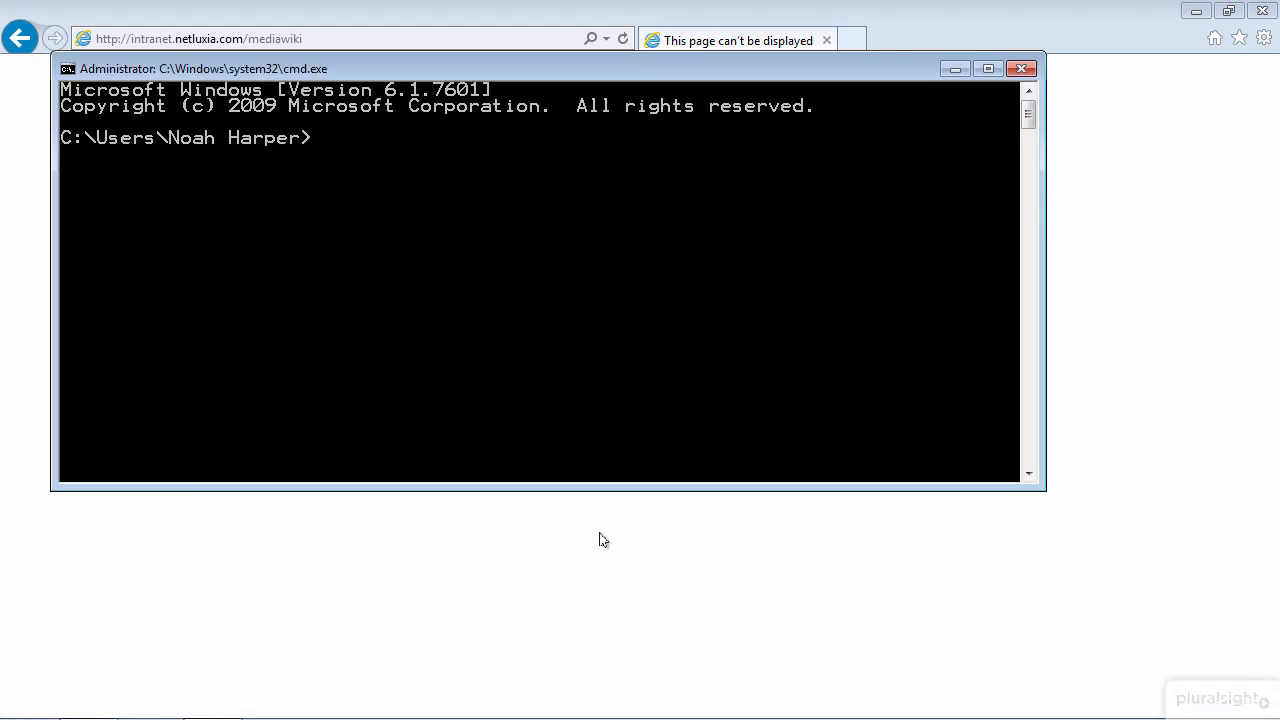
Ping pluralsight.com and get four replies with no packet loss.
type("ping pluralsight.c")
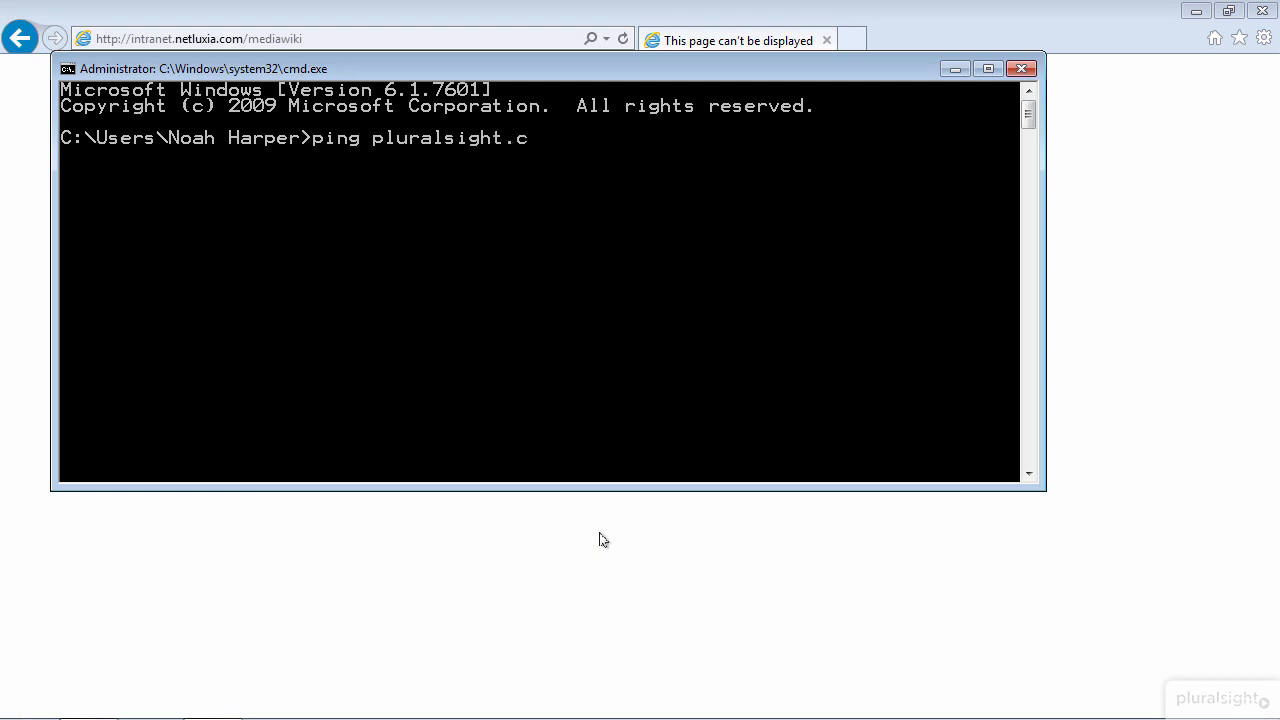
type("om")
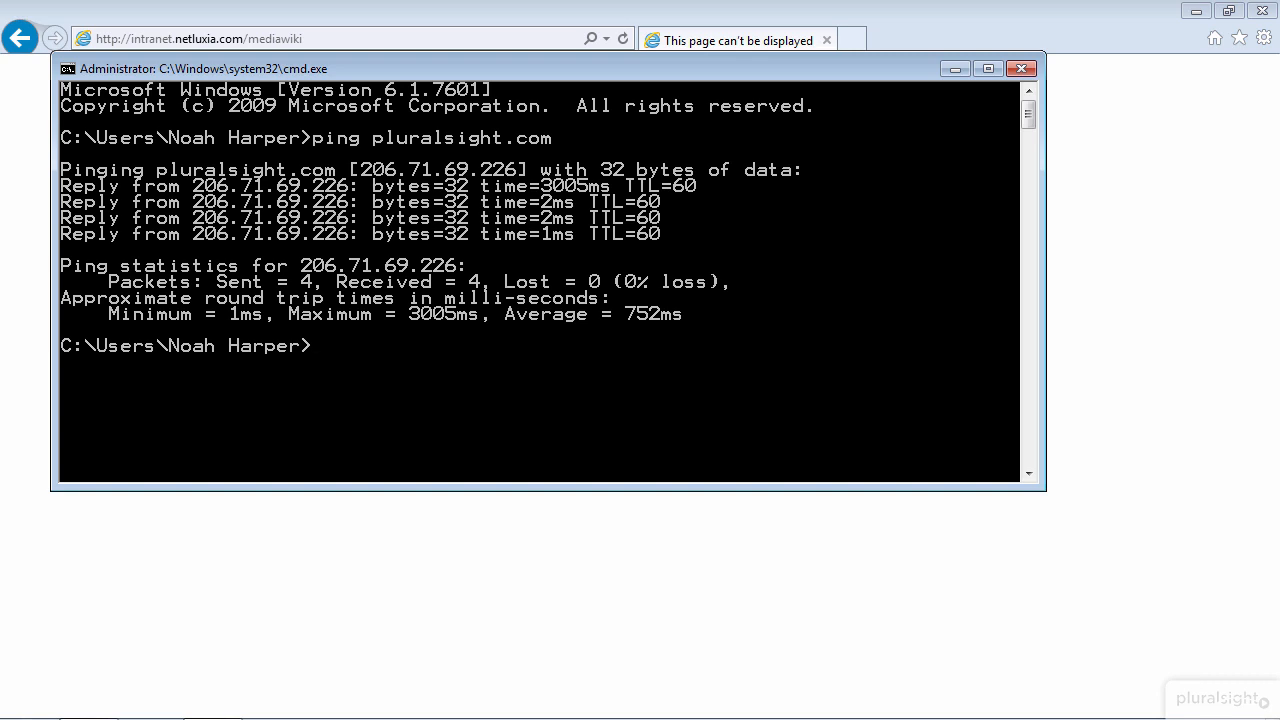
Maximize the console and run ping -4 intranet.netluxia.com, getting host unreachable from 10.10.1.252.
left_click(988, 68)
type("ping -4")
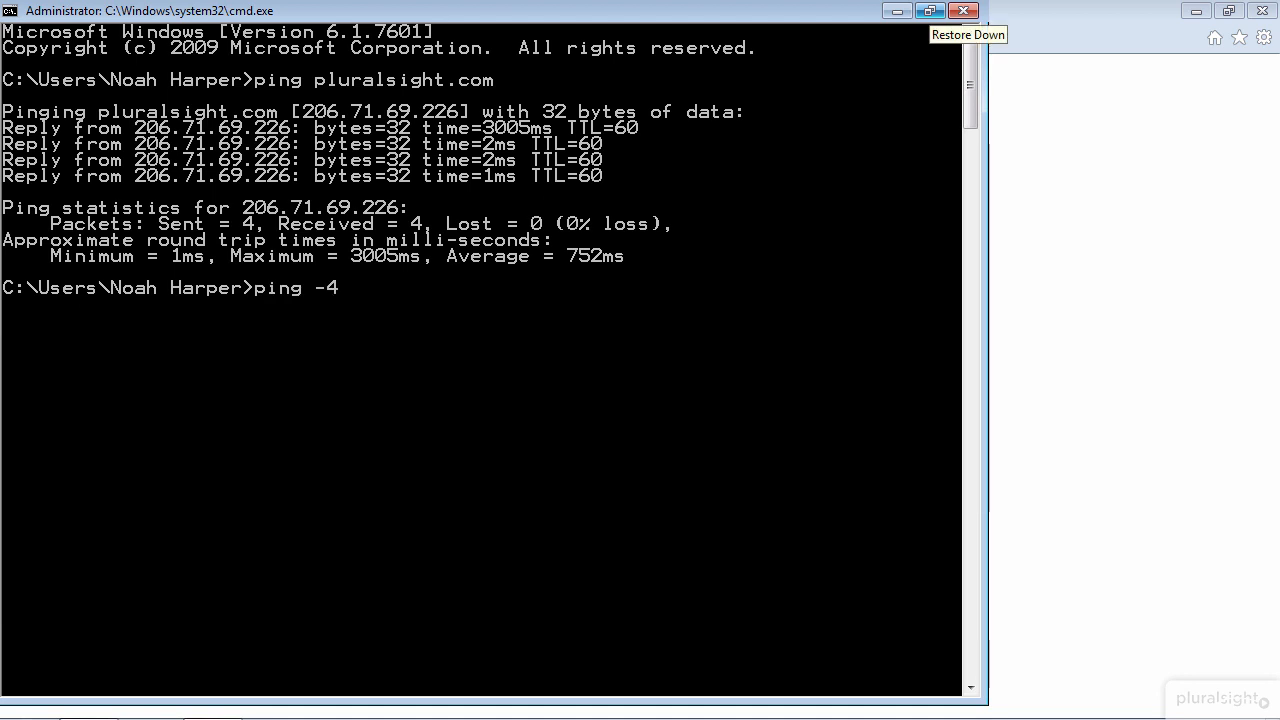
type("intranet.netluxia.com")
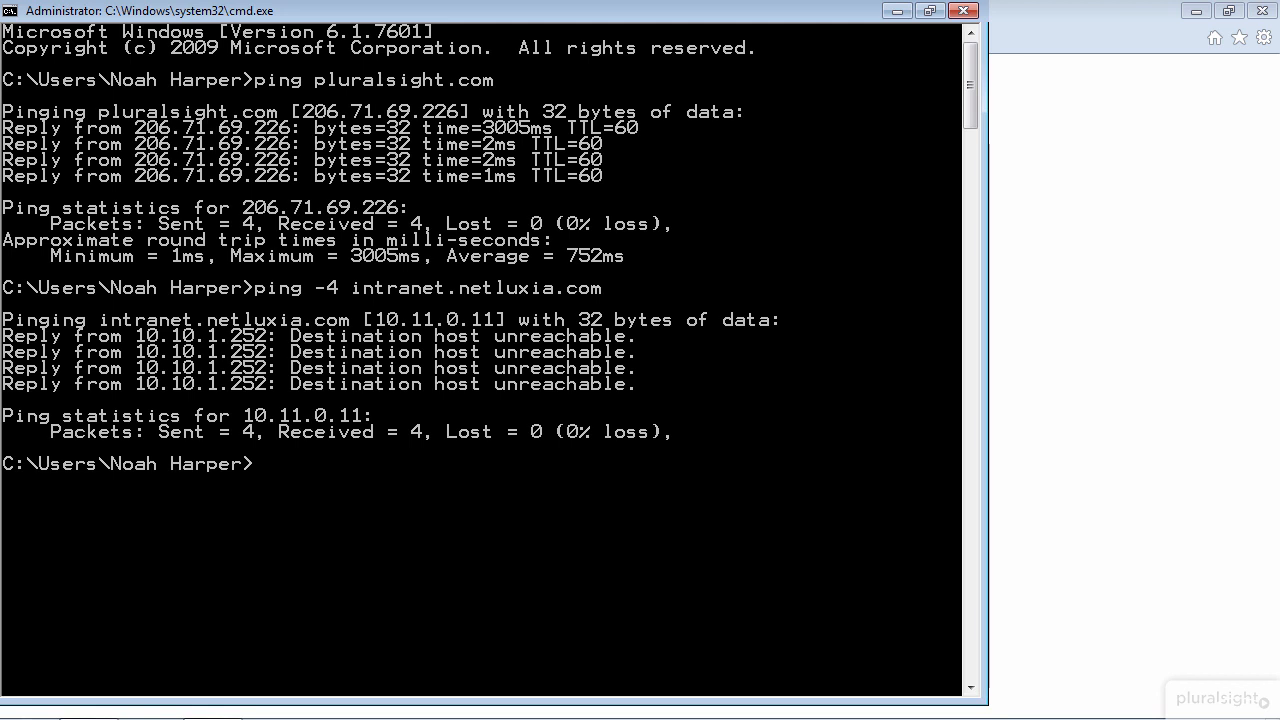
type("tracert -")
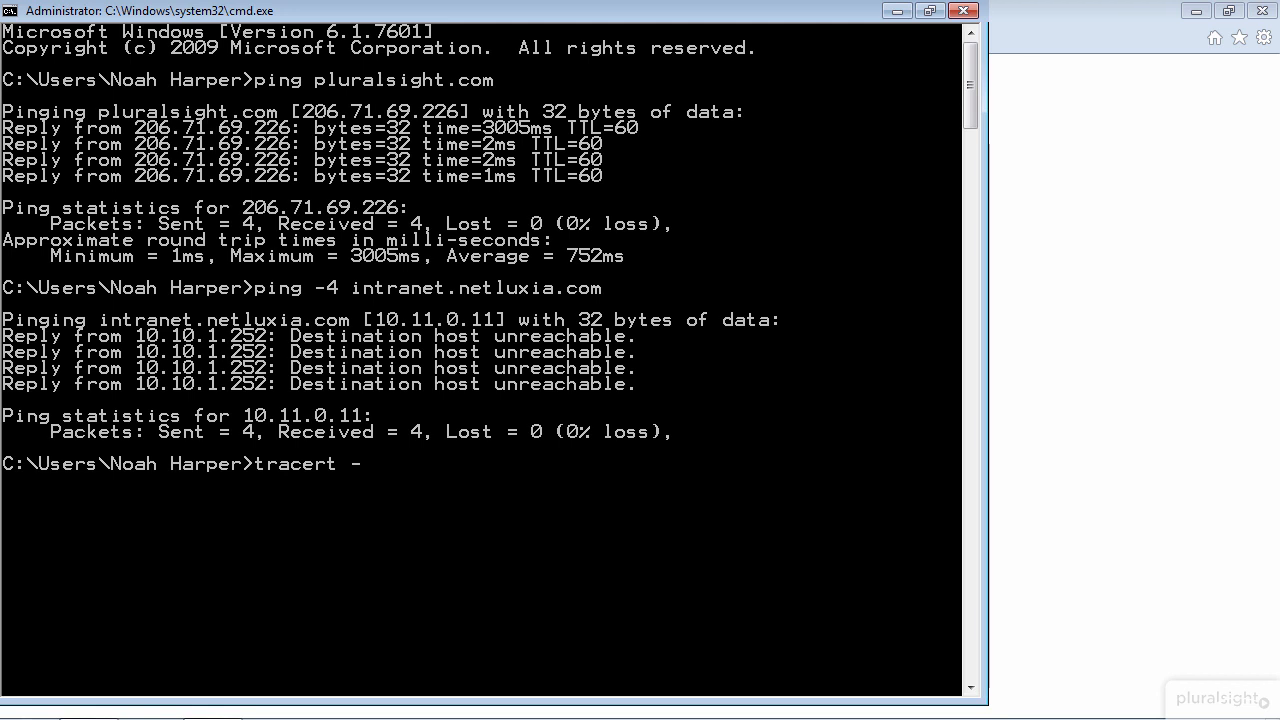
Run tracert -4 -d intranet.netluxia.com, stopping at 10.10.1.252, then enter netsh.
type("4 -d intranet.netluxia.com")
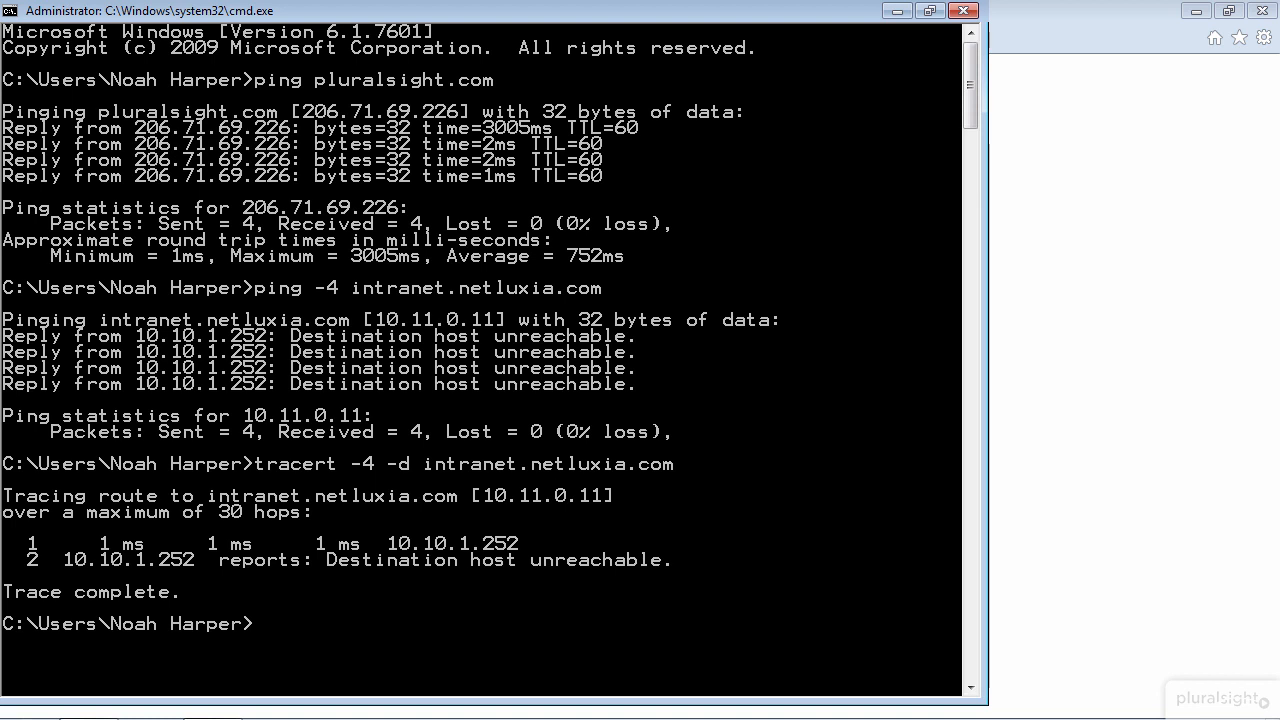
type("netsh")
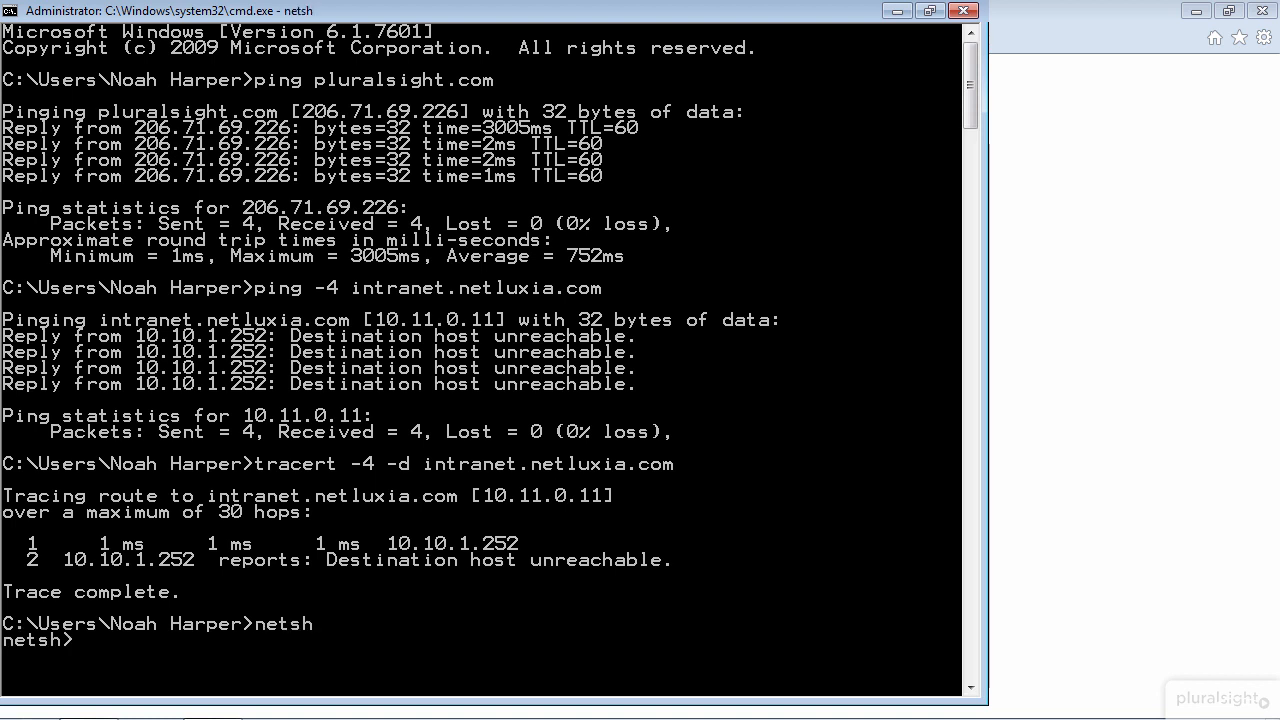
Enter the netsh interface ipv4 context and run show config to list interface settings.
type("interface ipv4")
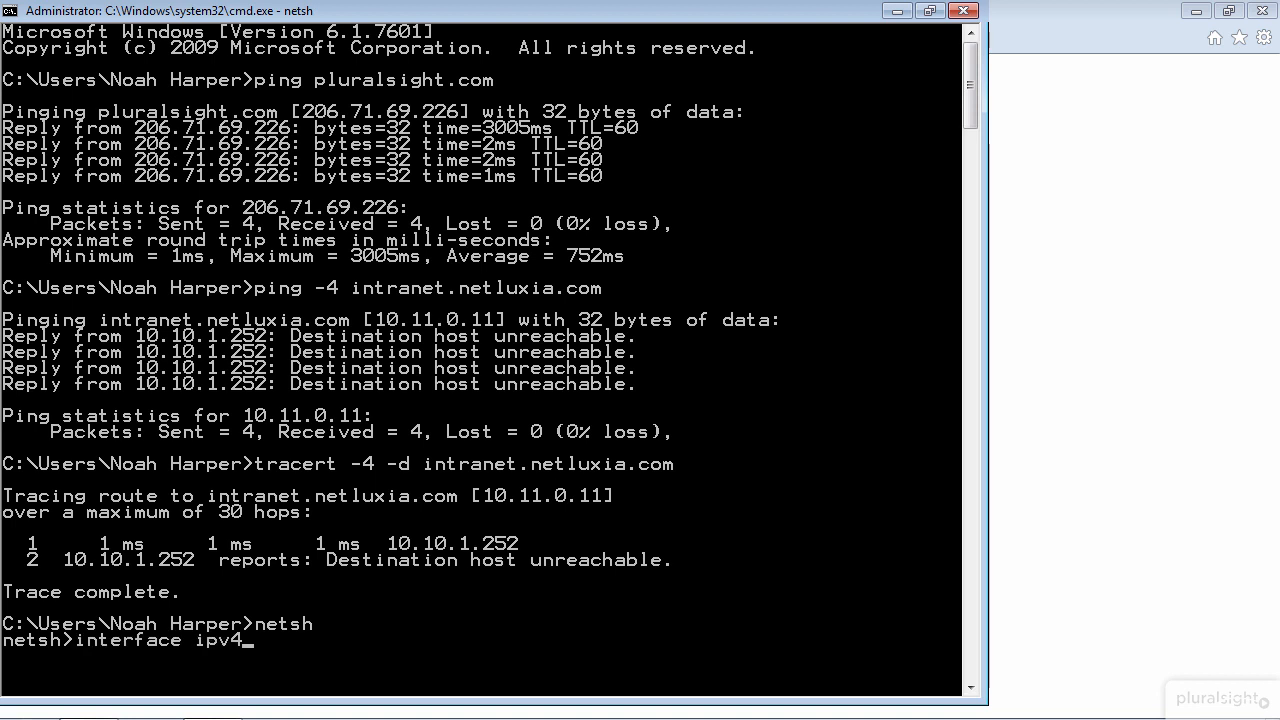
key("enter")
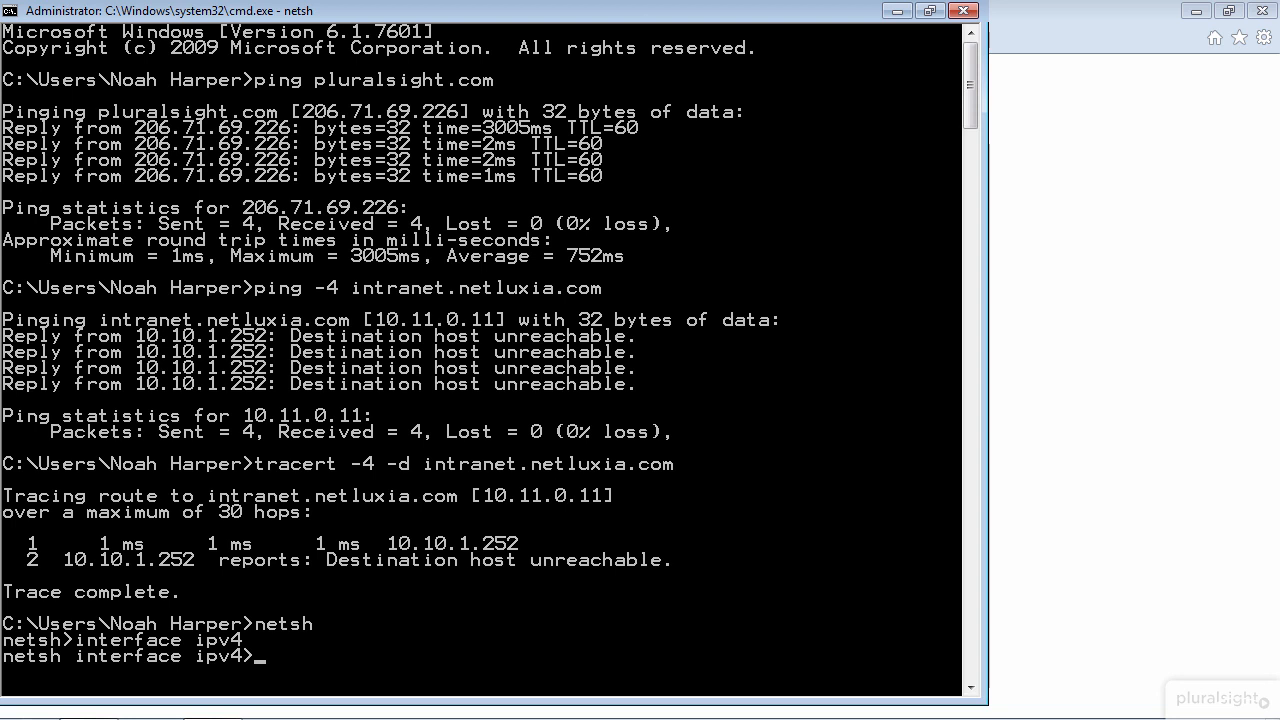
type("show config")
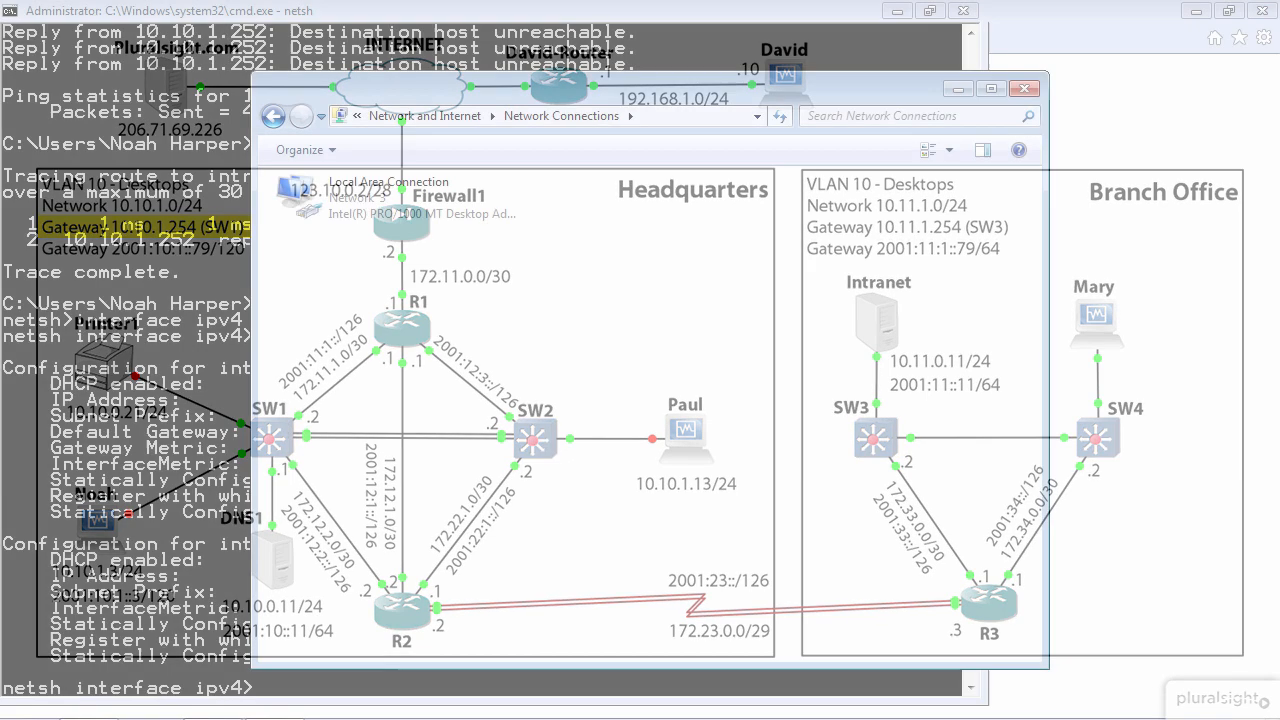
Review Local Area Connection IPv4 properties: 10.10.1.3/24, gateway 10.10.1.254, DNS 10.10.0.11, and confirm OK.
right_click(388, 198)
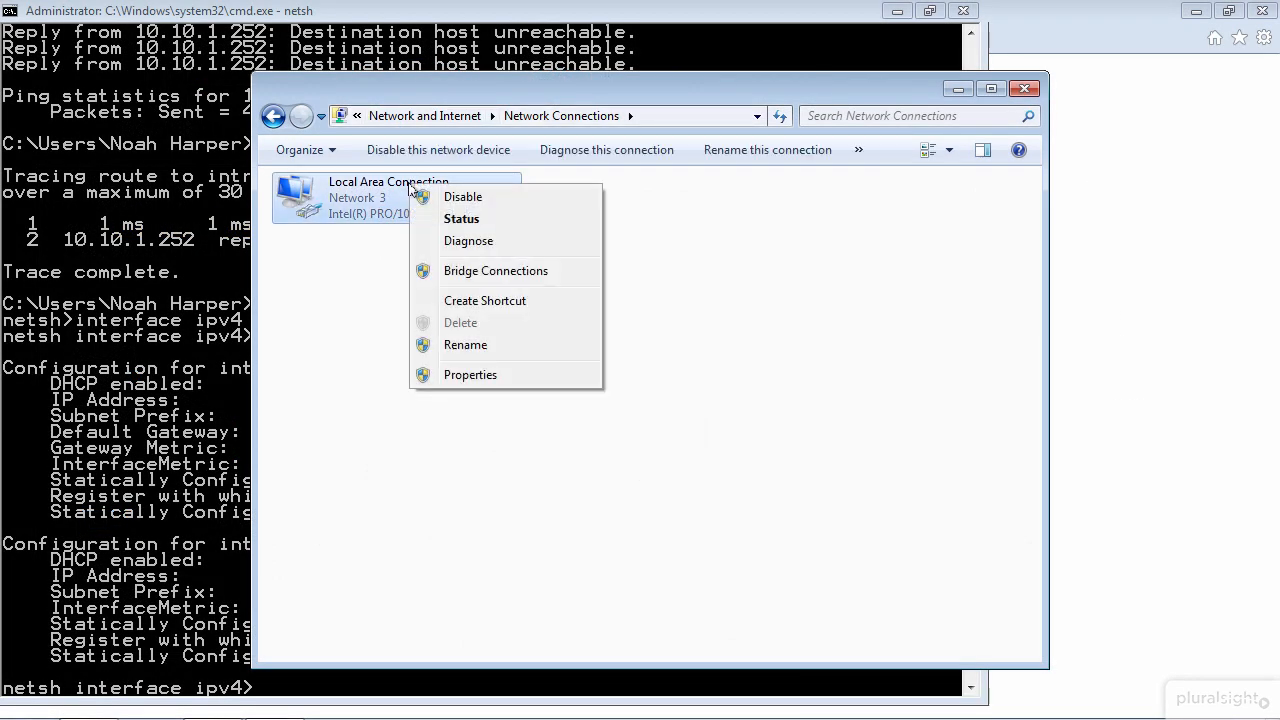
left_click(470, 374)
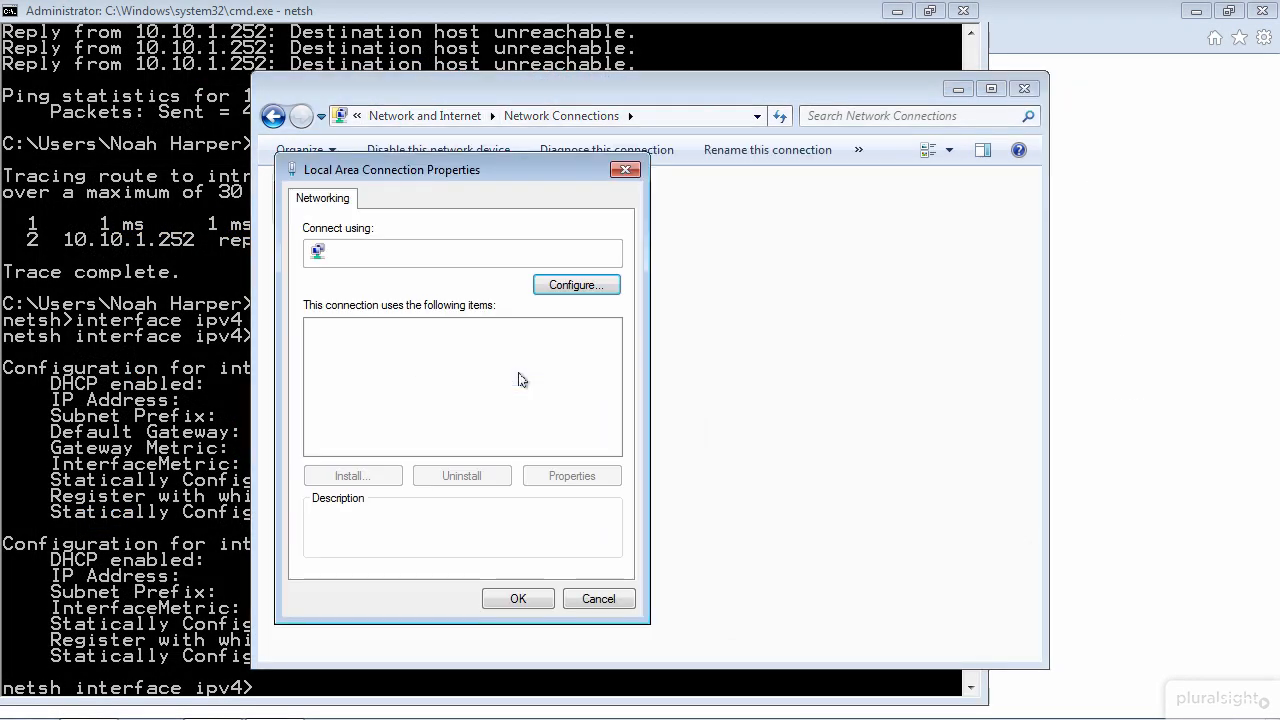
left_click(436, 396)
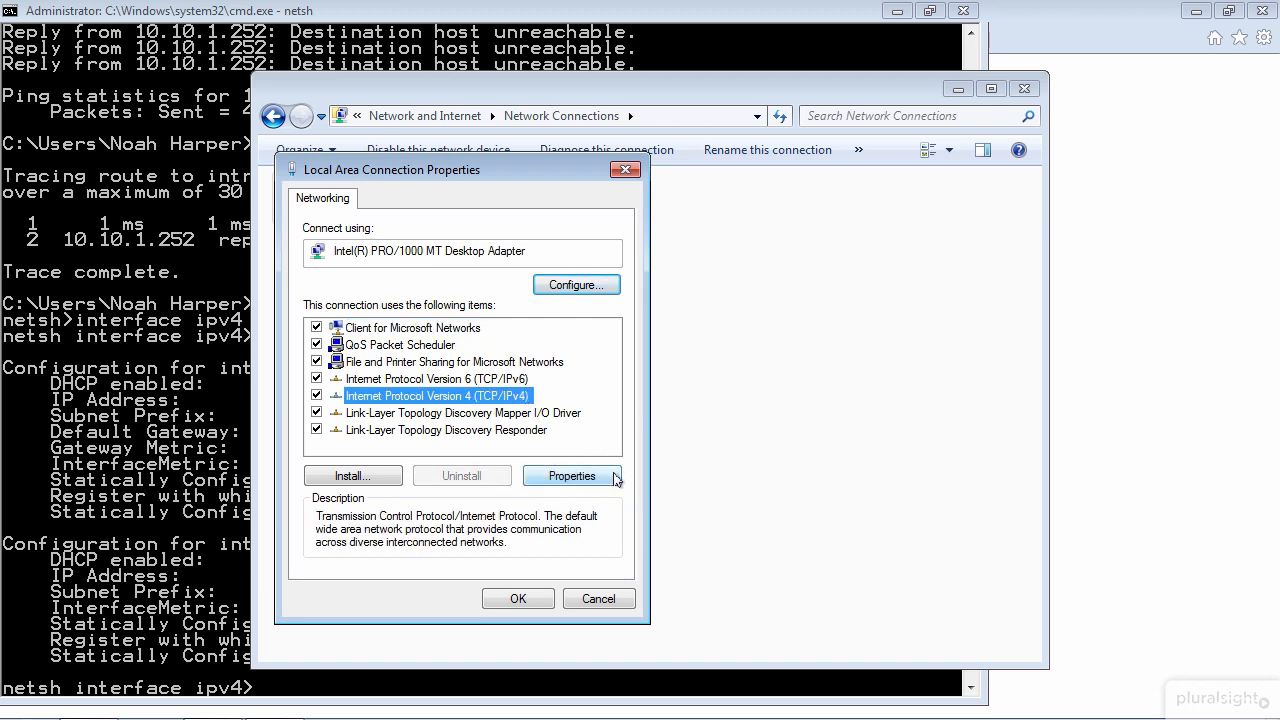
left_click(572, 476)
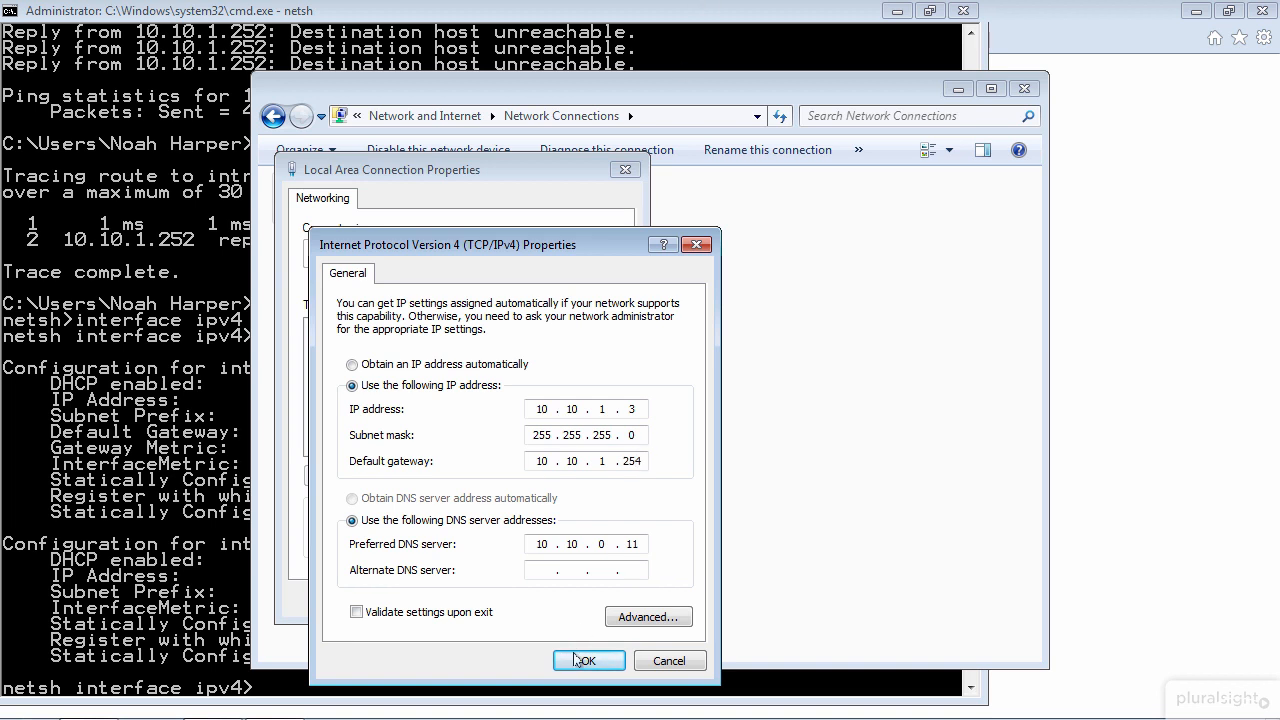
left_click(586, 660)
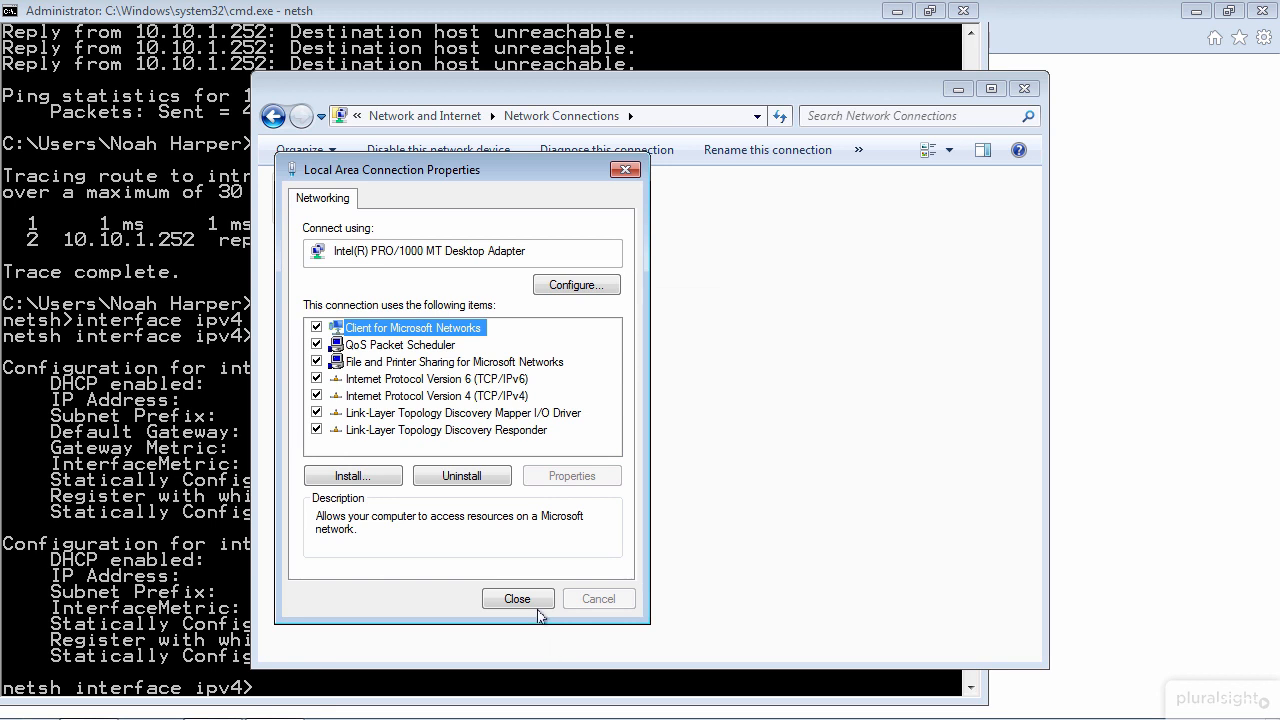
Close the properties, exit netsh and rerun ping -4 intranet.netluxia.com, still unreachable via 10.10.1.252.
left_click(516, 598)
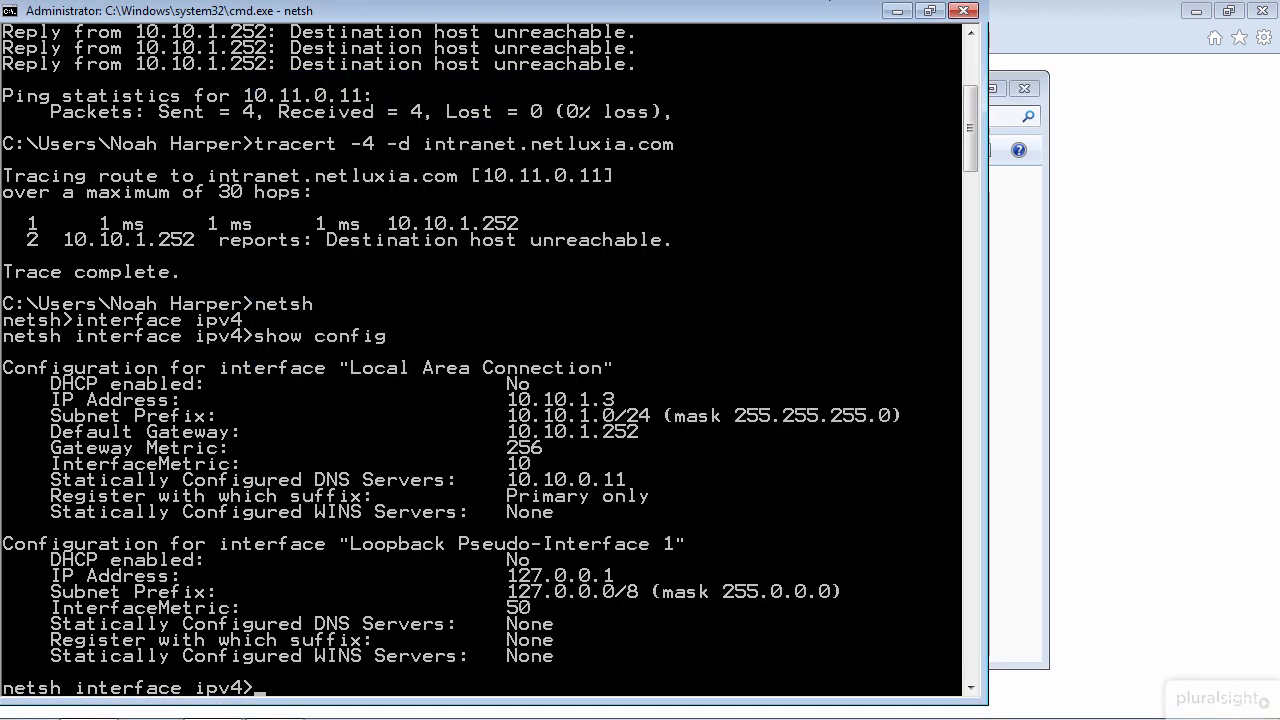
type("exit")
type("ping")
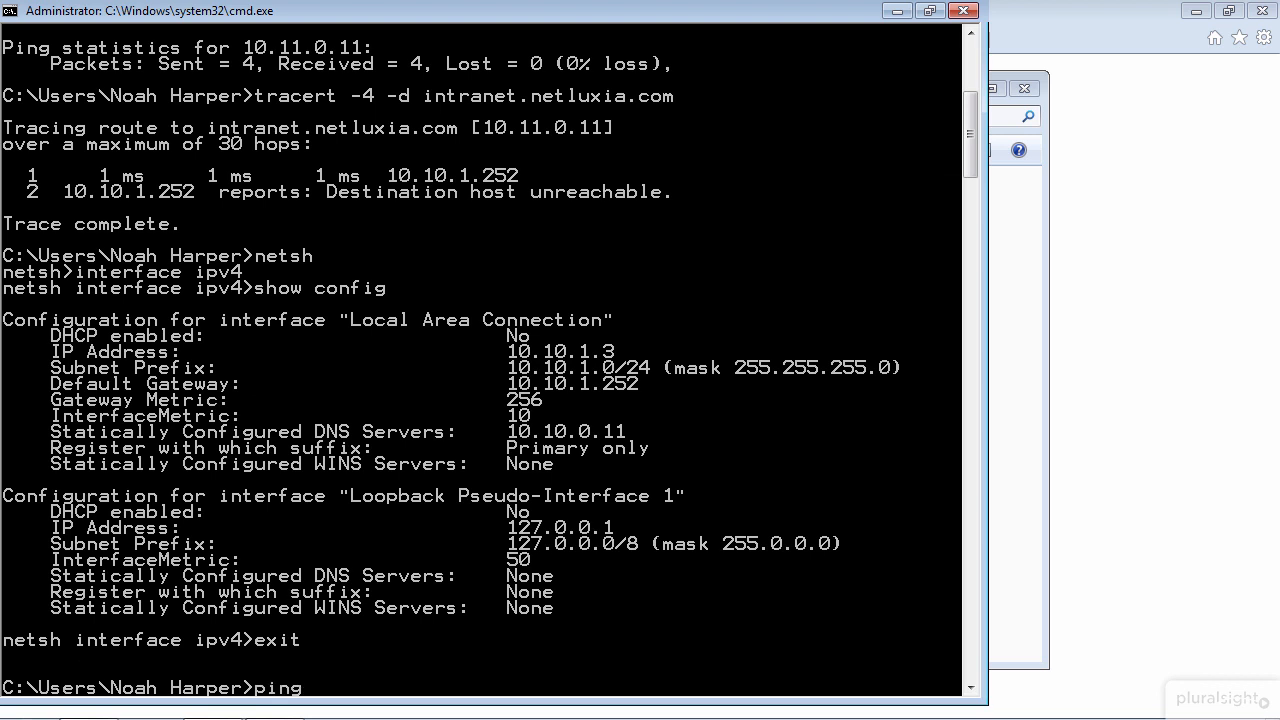
type("-4 intranet.netluxia.com")
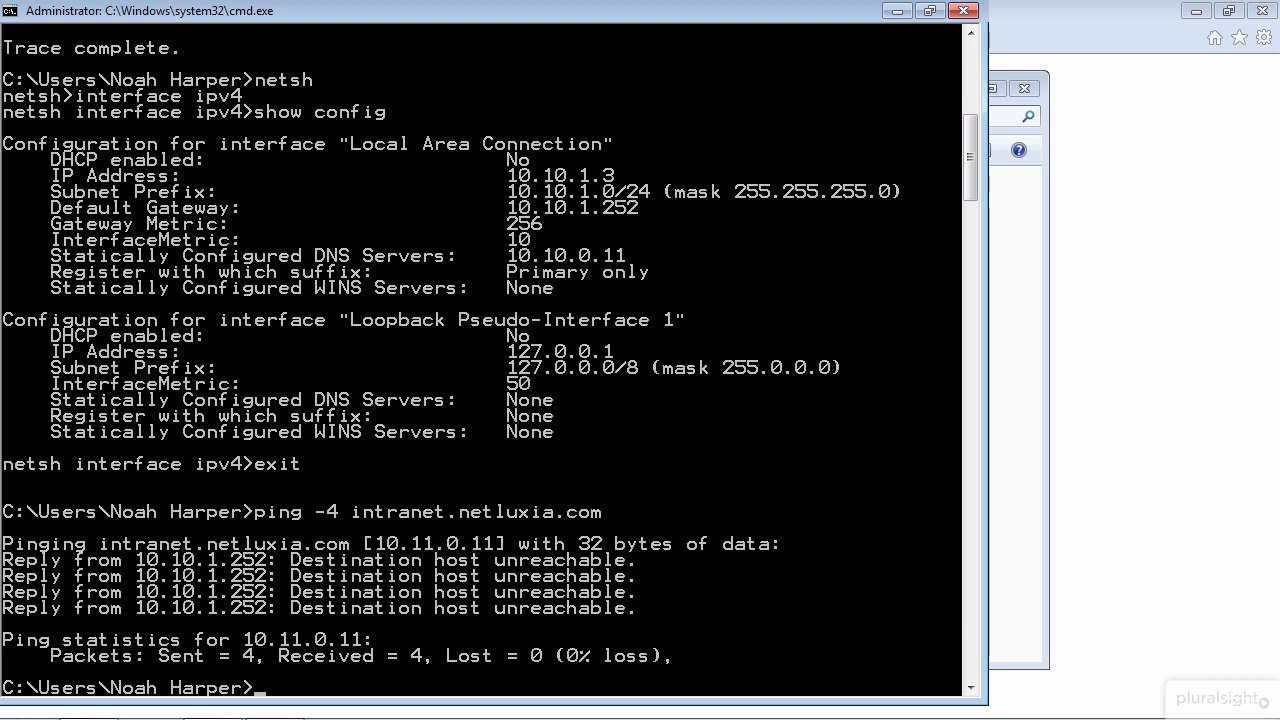
Run arp -a showing 10.10.1.252 and 10.10.1.254 sharing a MAC, then clear entries with arp -d.
type("arp -a")
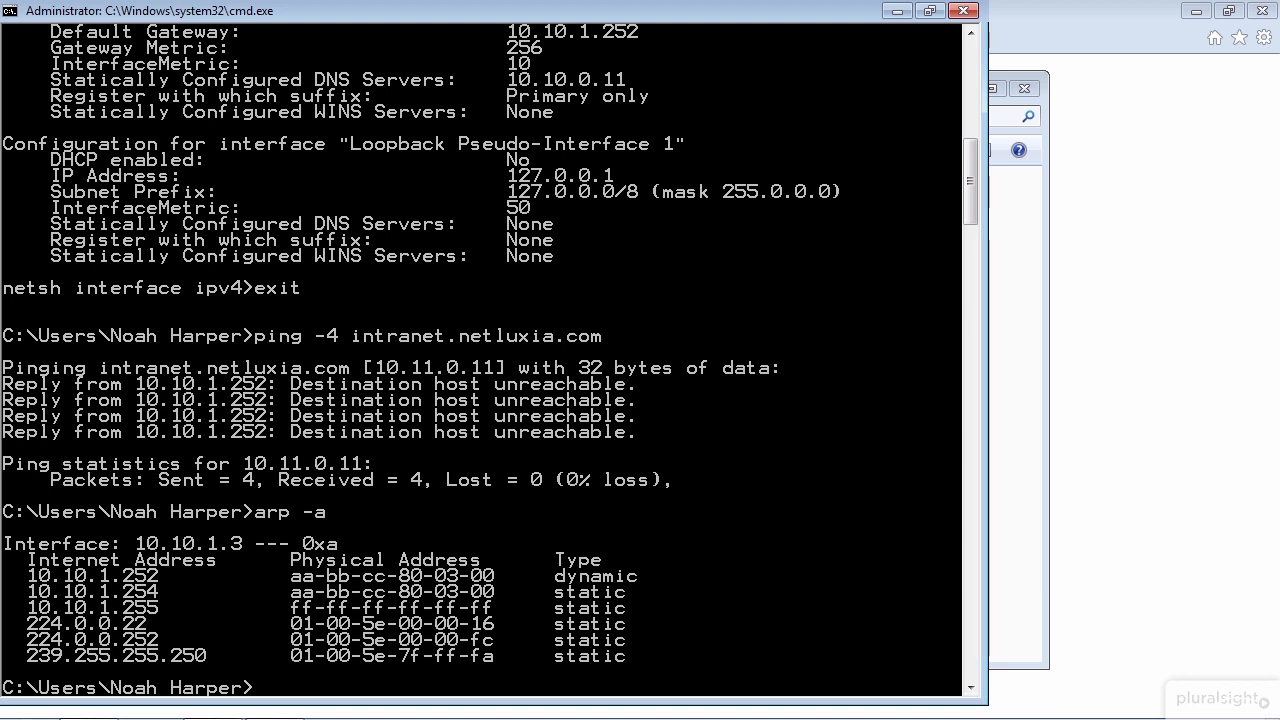
type("arp -d")
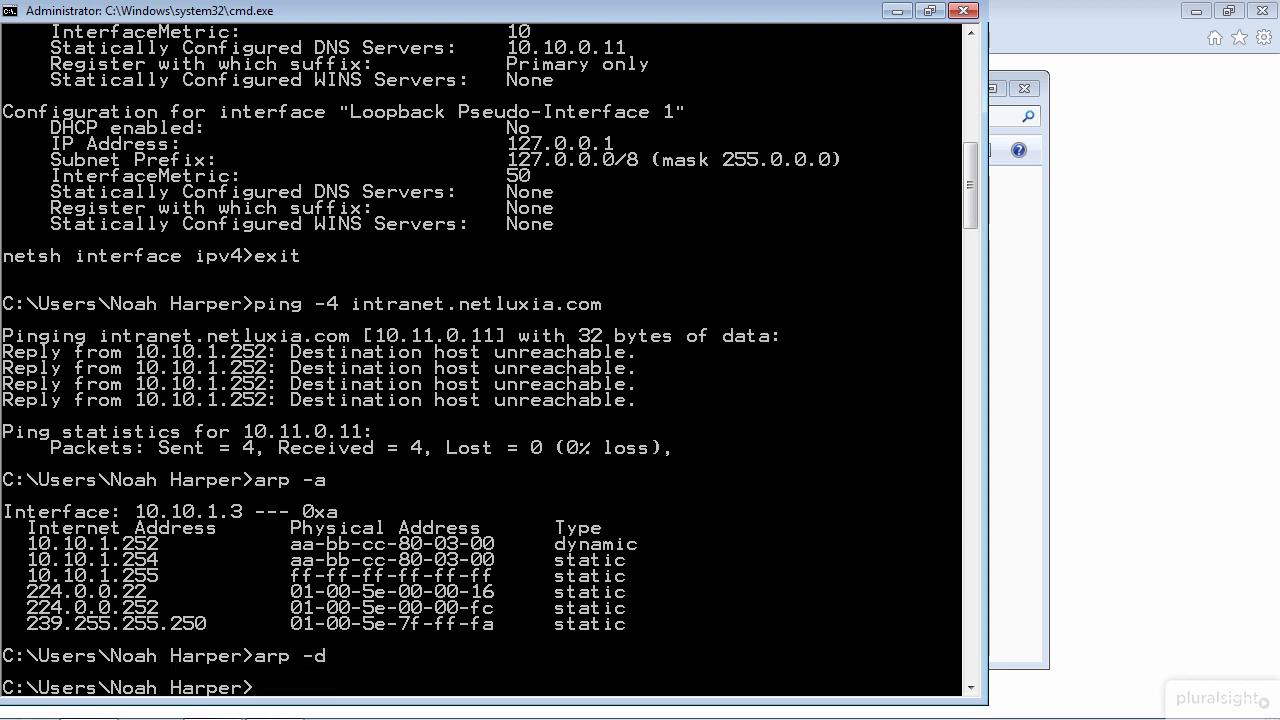
Run ping -4 intranet.netluxia.com and get four replies from 10.11.0.11 with no loss.
type("ping -4")
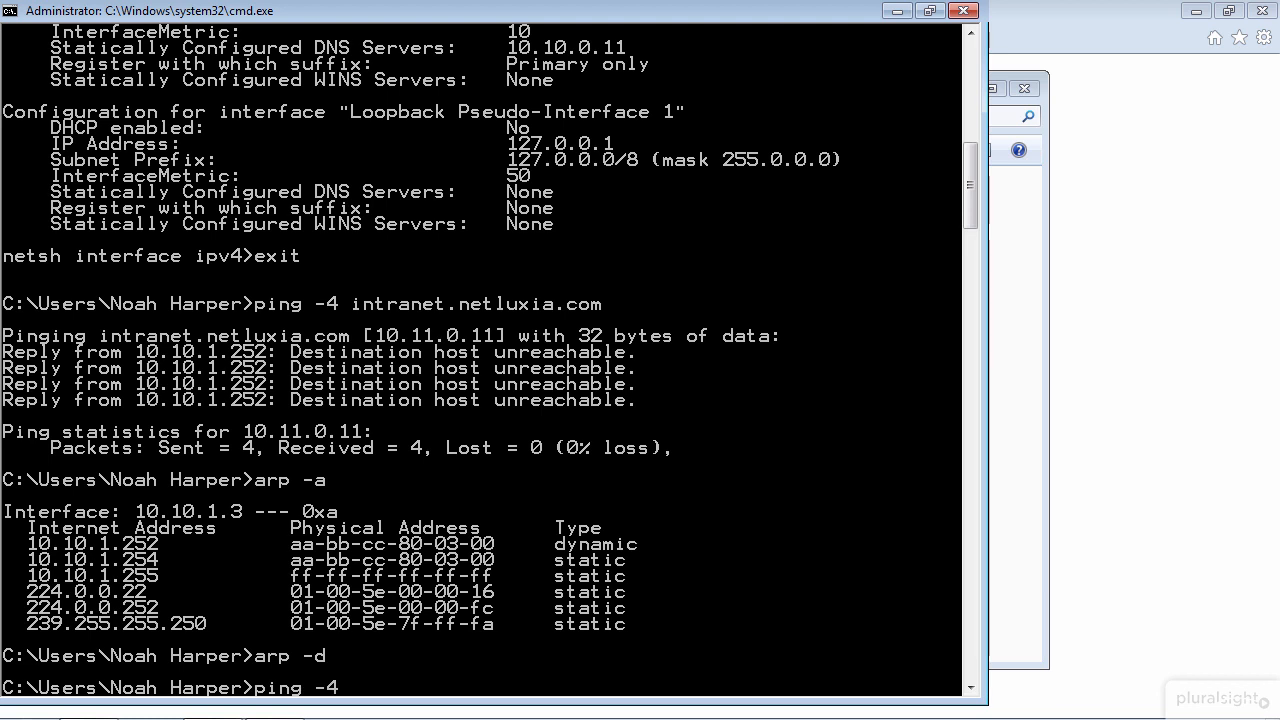
type("intranet.netluxia.com")
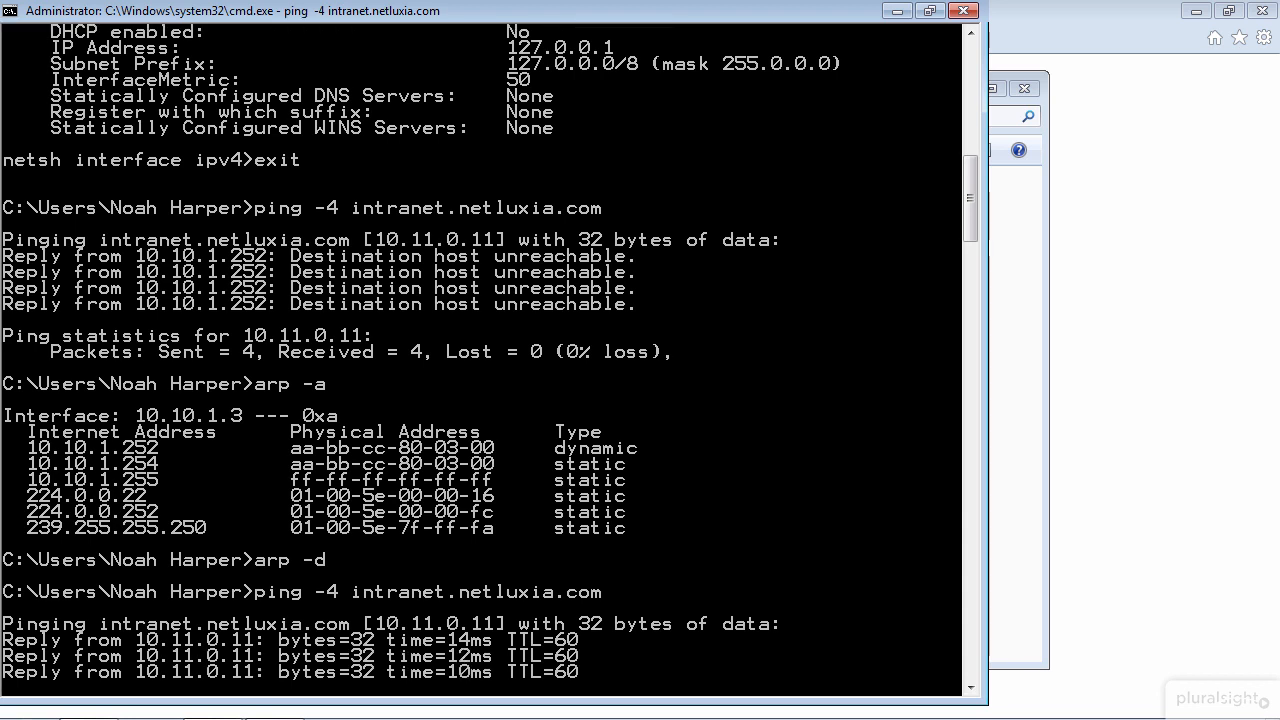
scroll("down", 3)
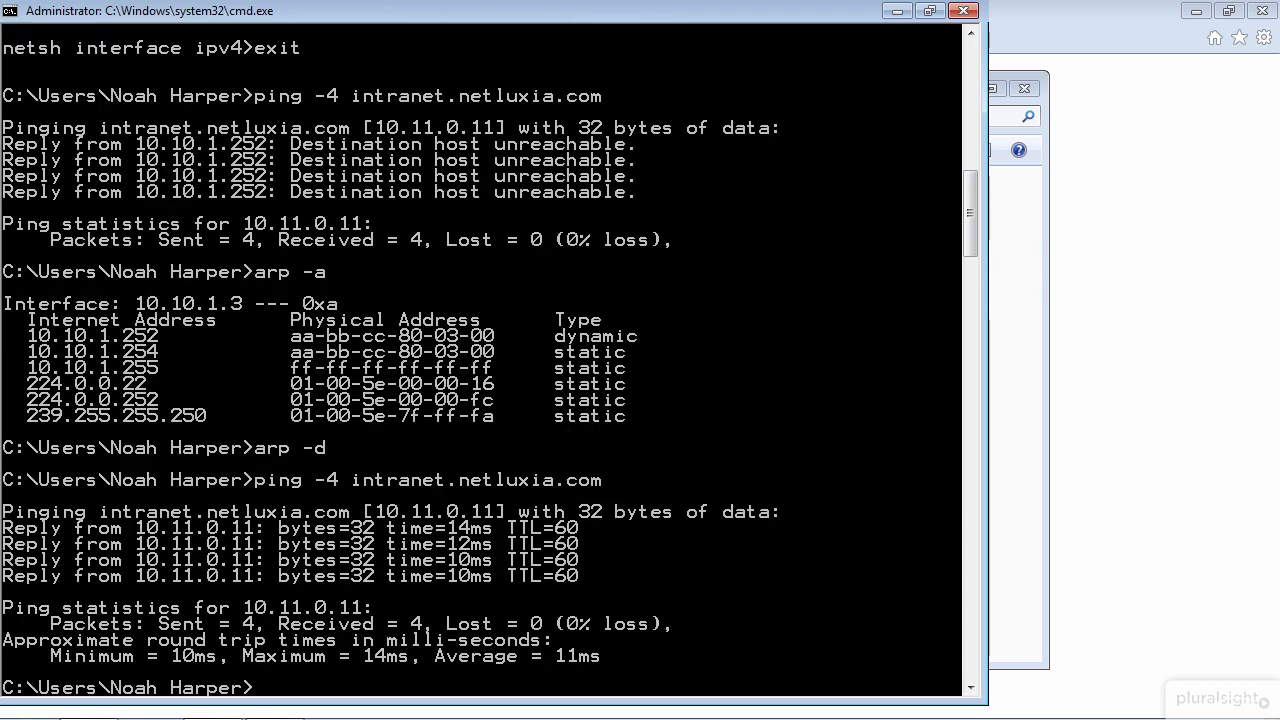
mouse_move(1022, 24)
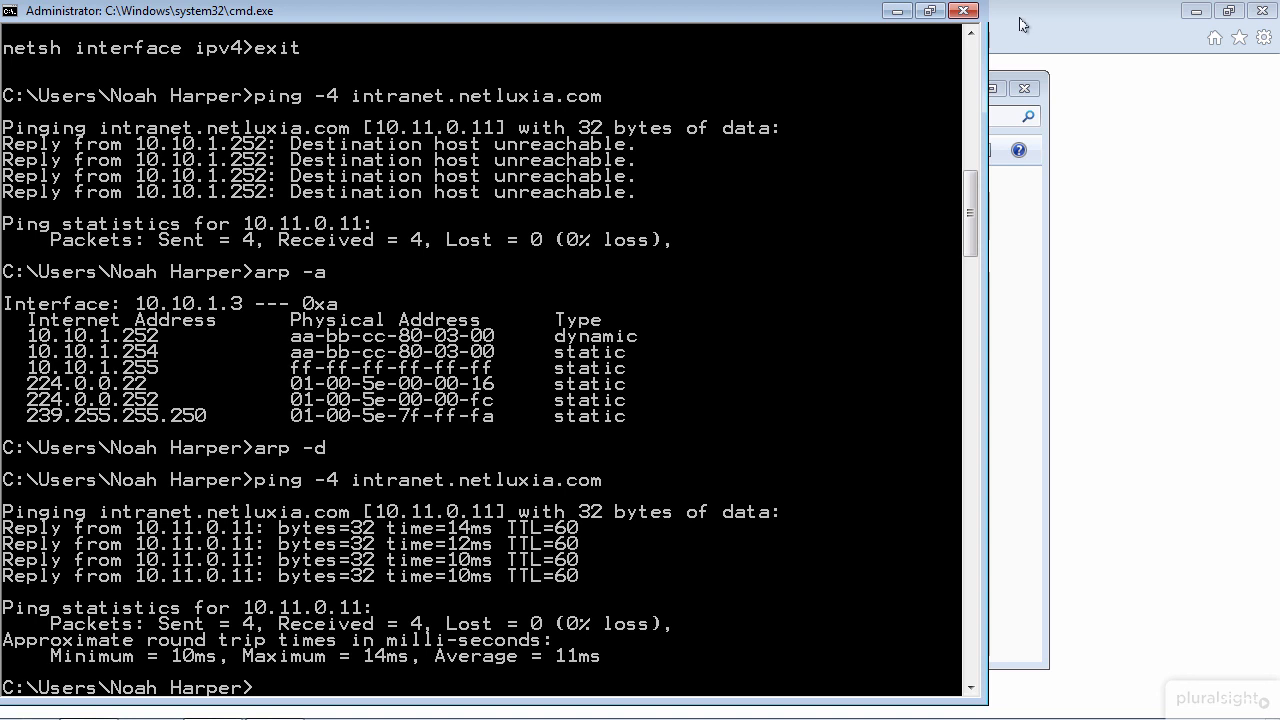